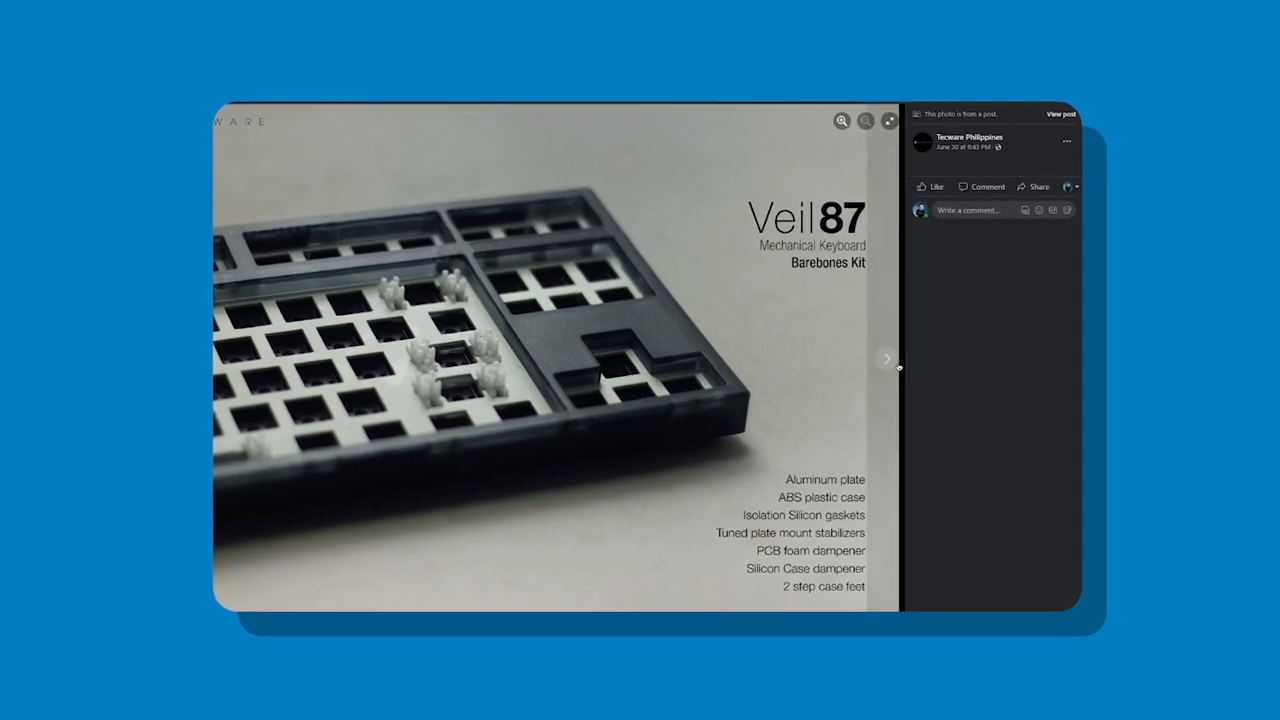
Advance two photos, from the Veil 87 barebones kit to the white and black Tecware packaging shots.
{"action": "left_click", "coordinate": [888, 358]}
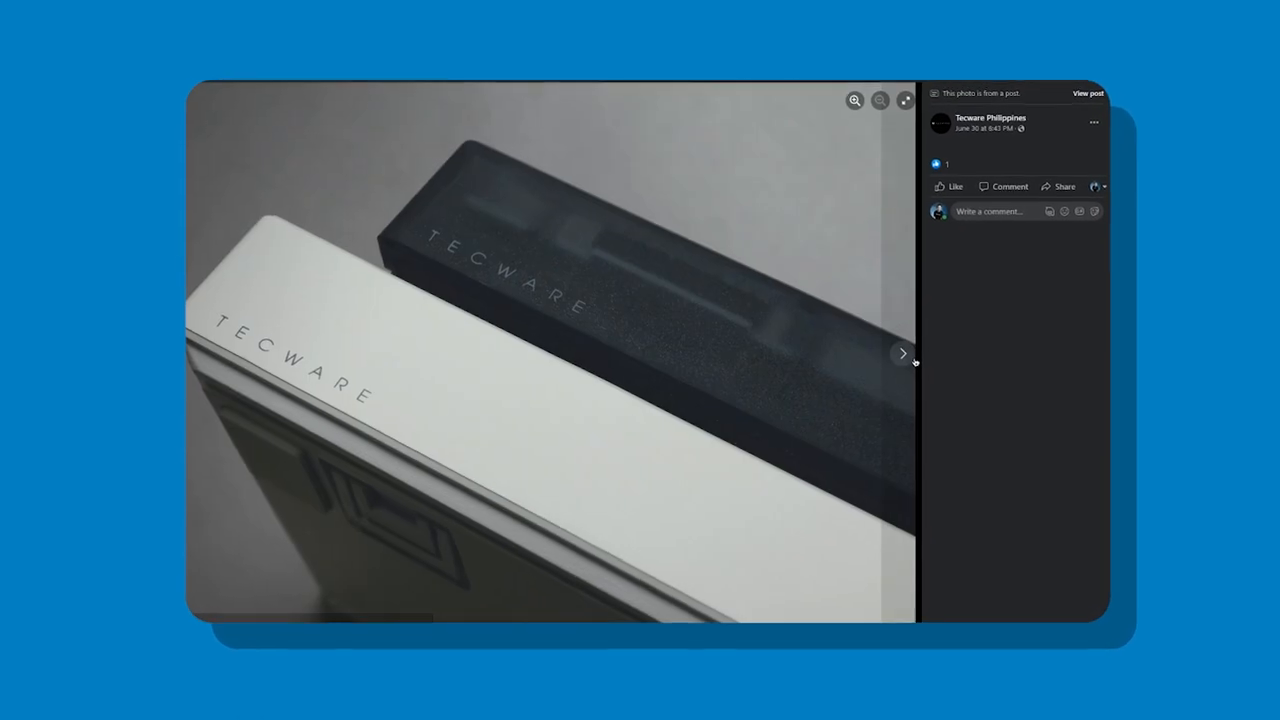
{"action": "left_click", "coordinate": [904, 352]}
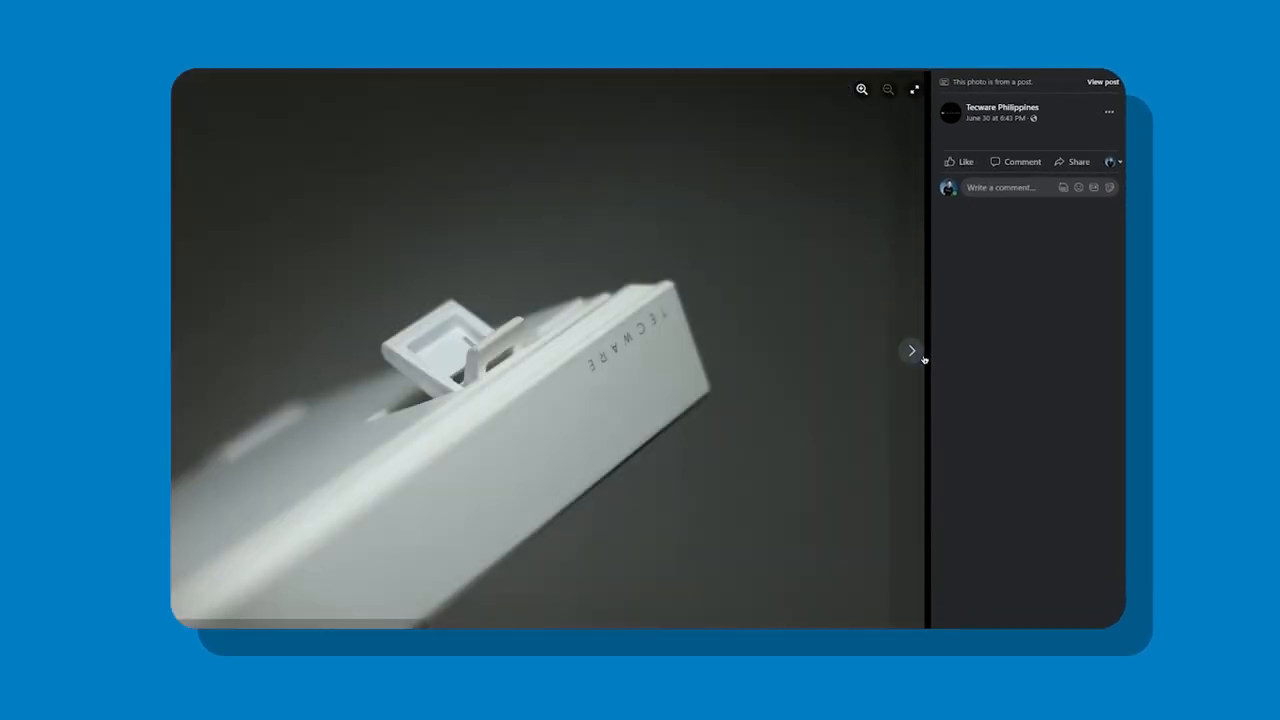